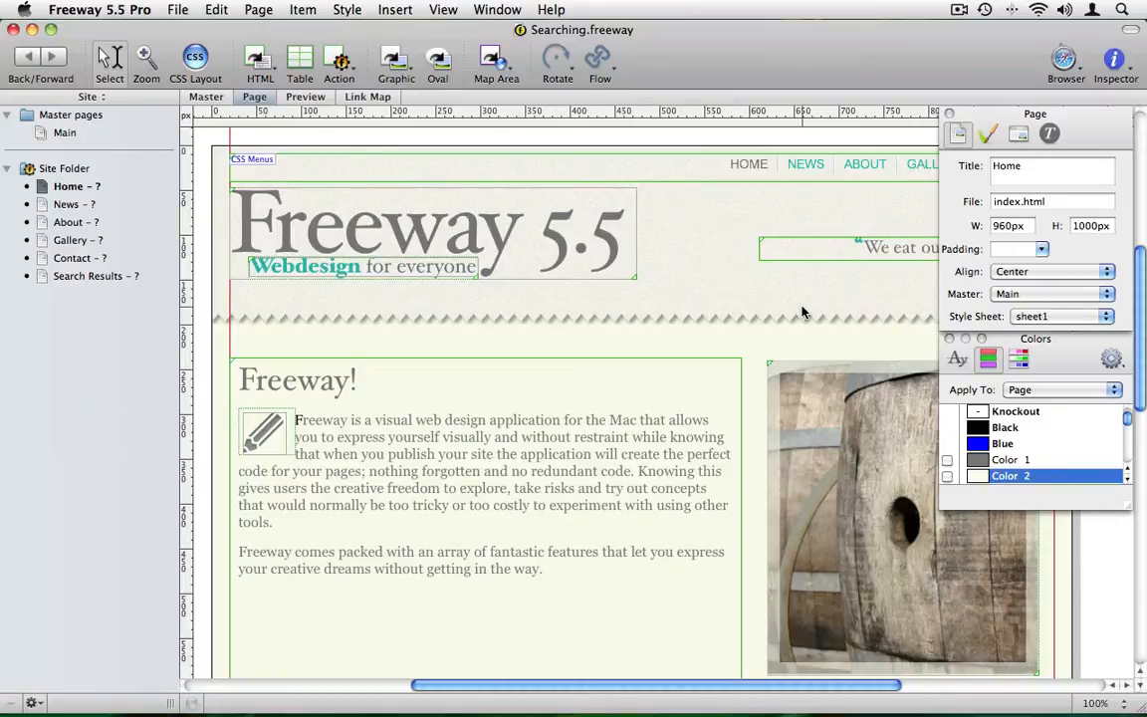
# Step: Check the Home page's description meta tag without changes, then open the Main master page
pyautogui.scroll(3)
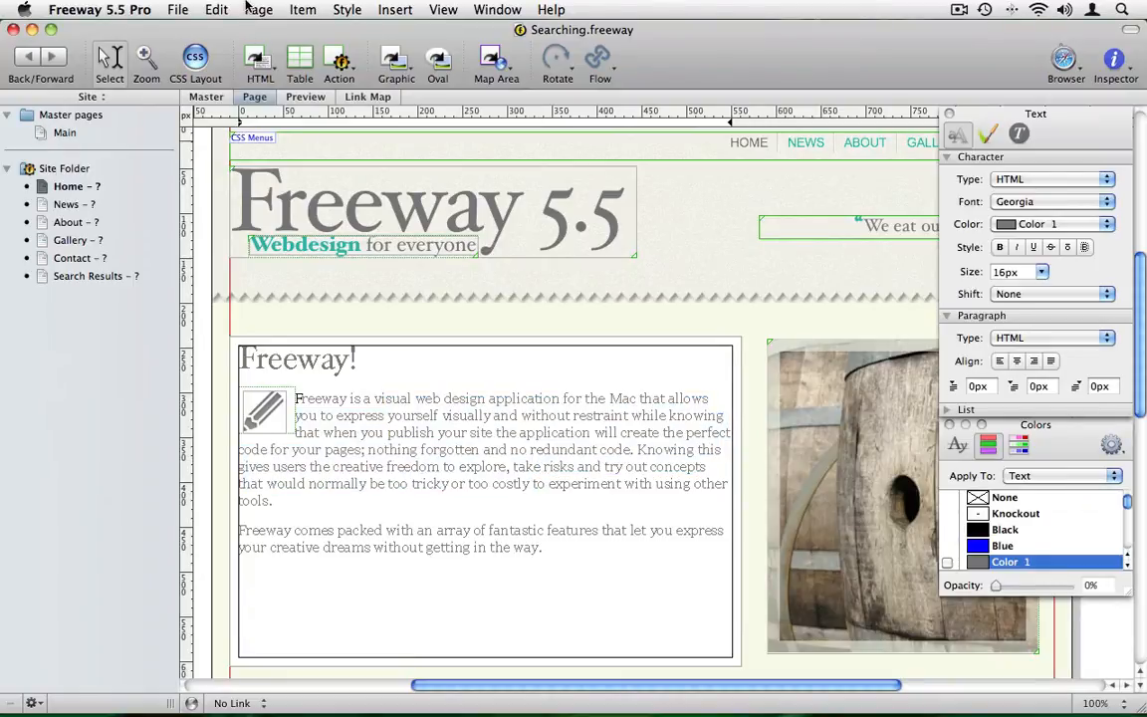
pyautogui.click(258, 9)
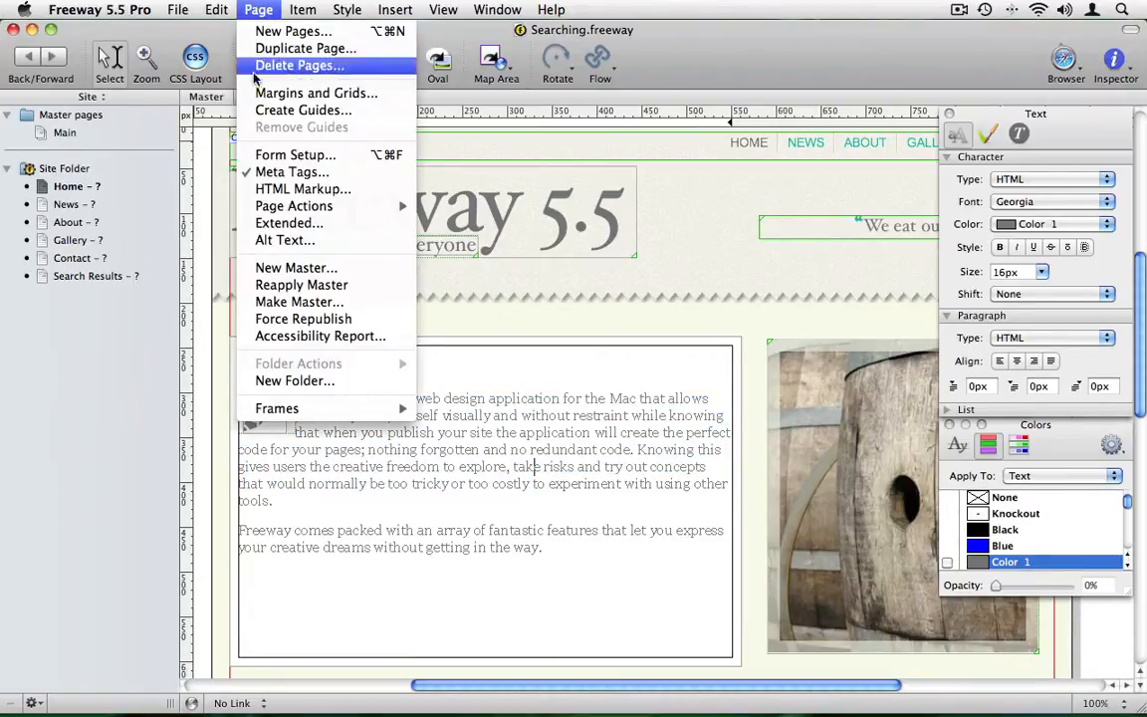
pyautogui.click(291, 171)
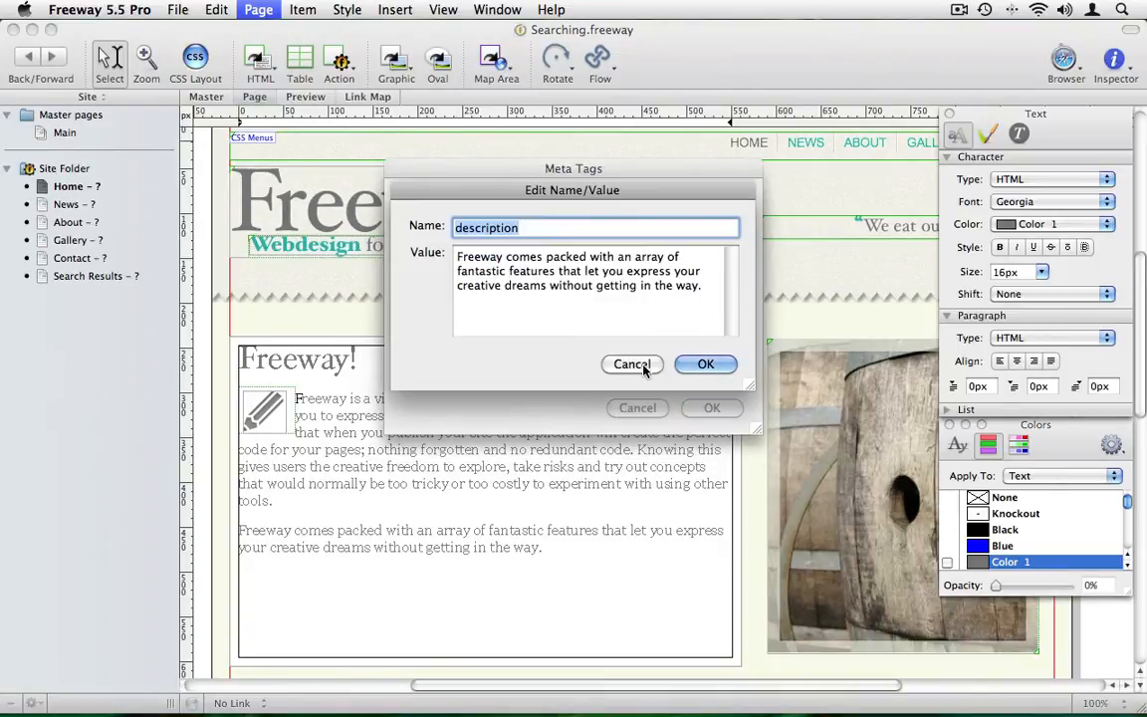
pyautogui.click(705, 364)
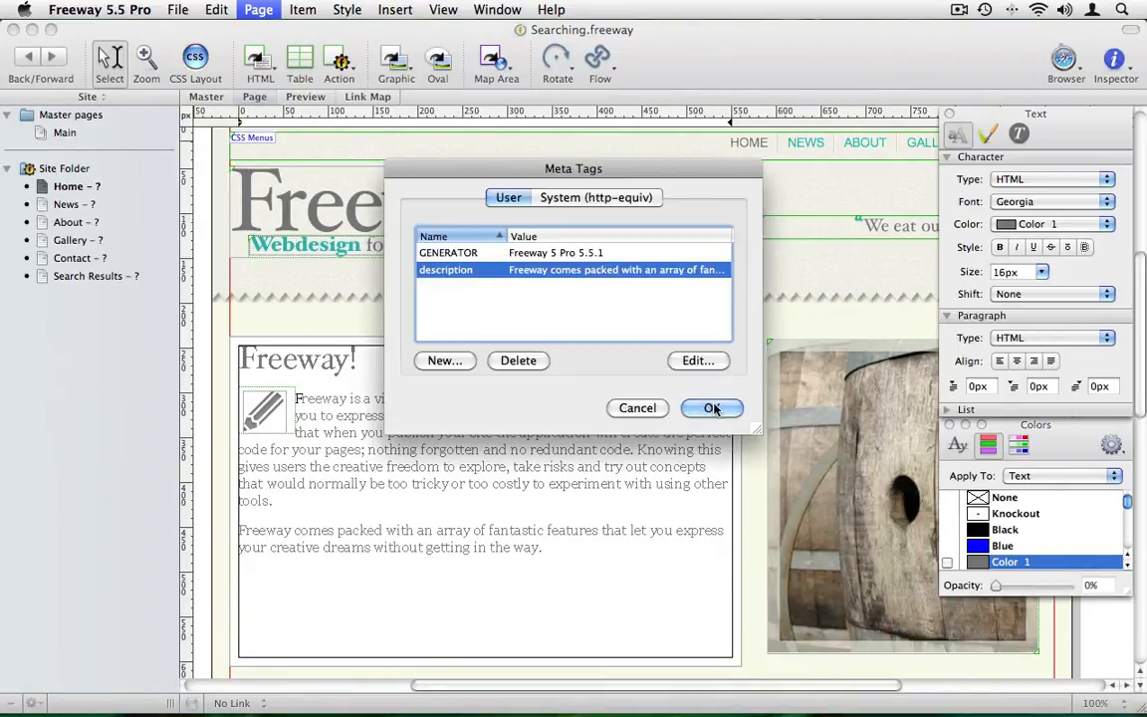
pyautogui.click(713, 408)
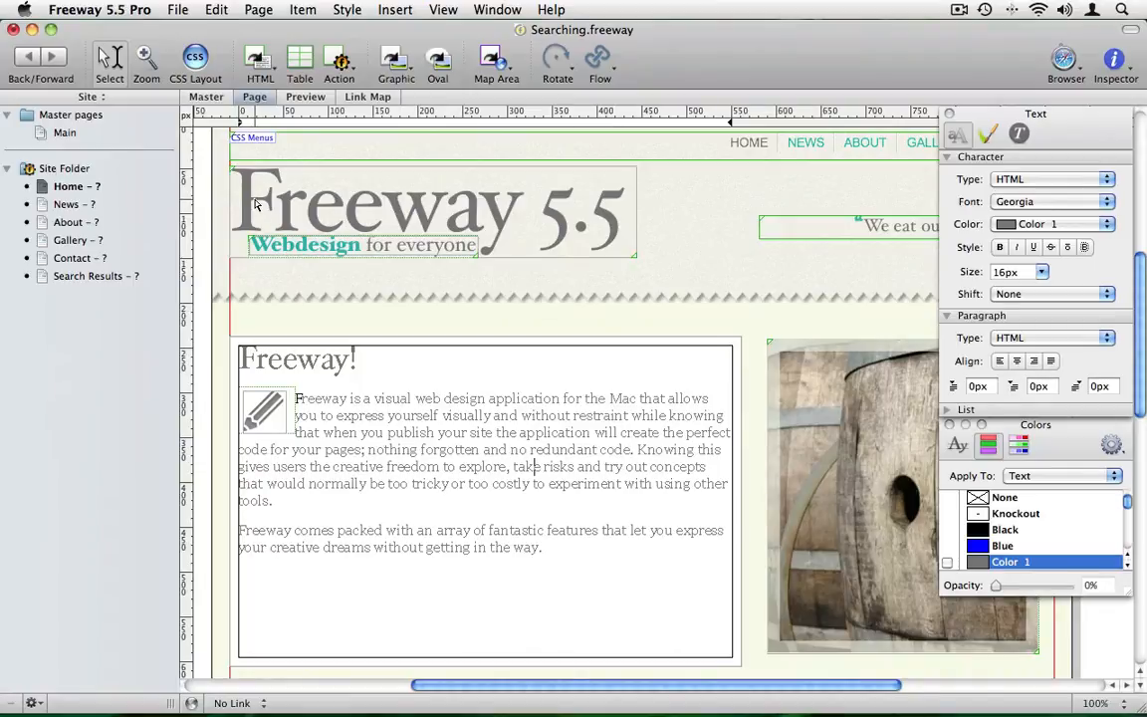
pyautogui.click(65, 133)
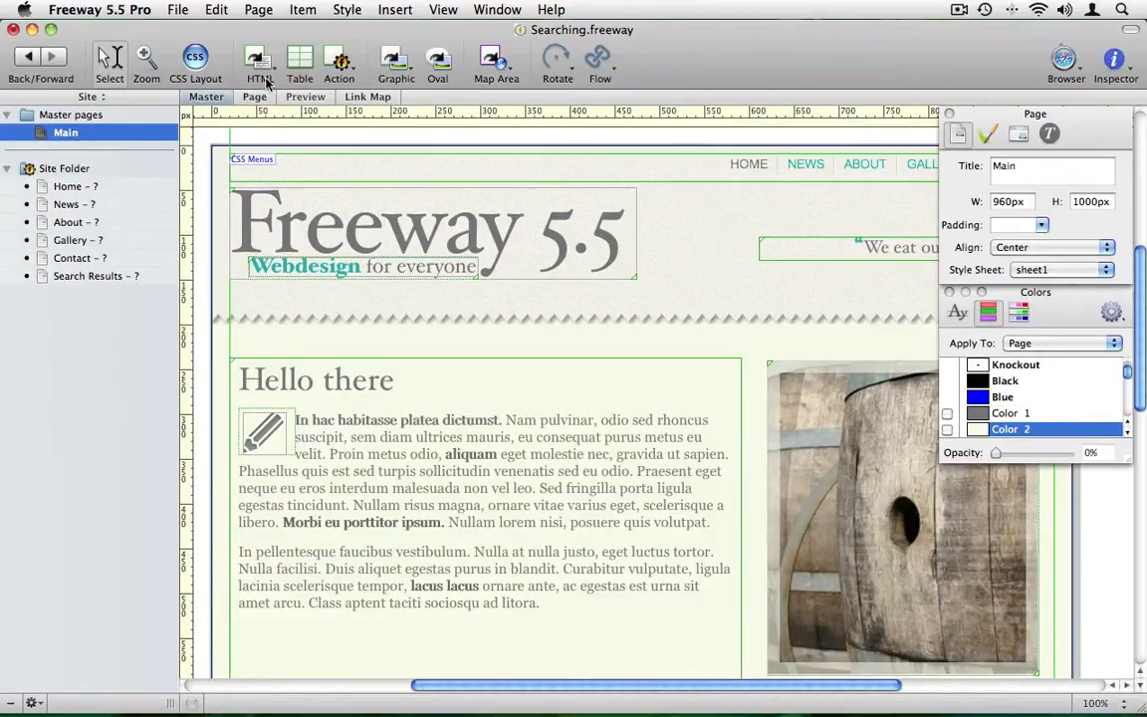
# Step: Draw a search text field and a Search button below the quote on the Main master
pyautogui.click(259, 62)
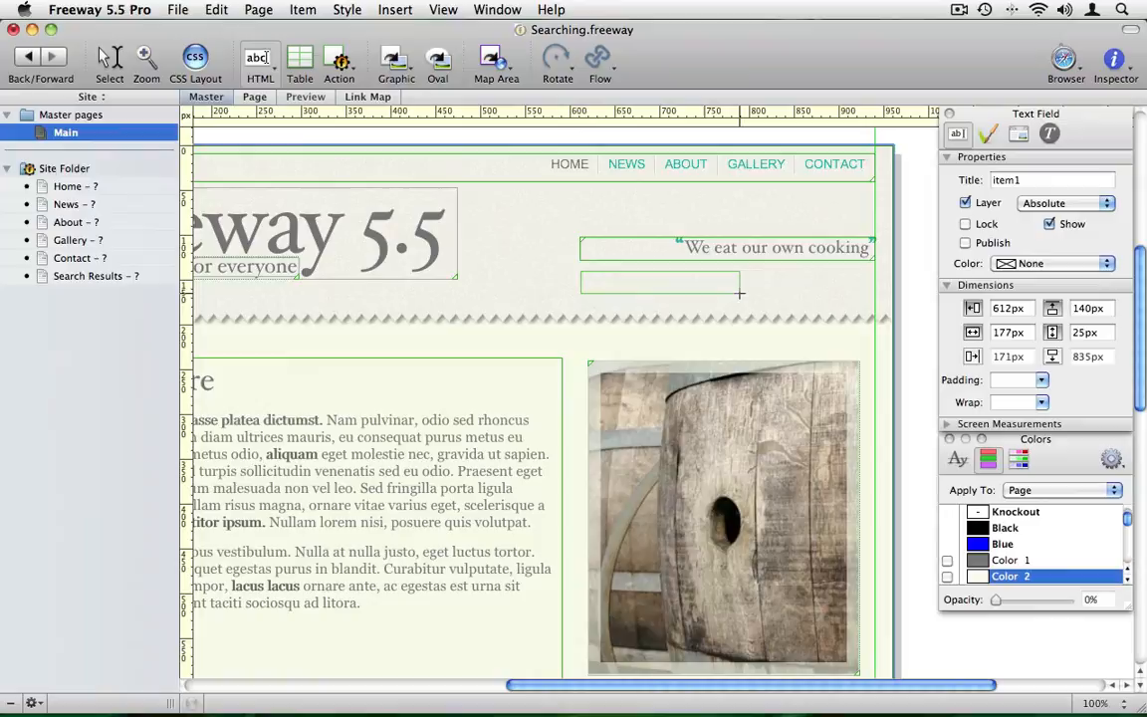
pyautogui.click(257, 60)
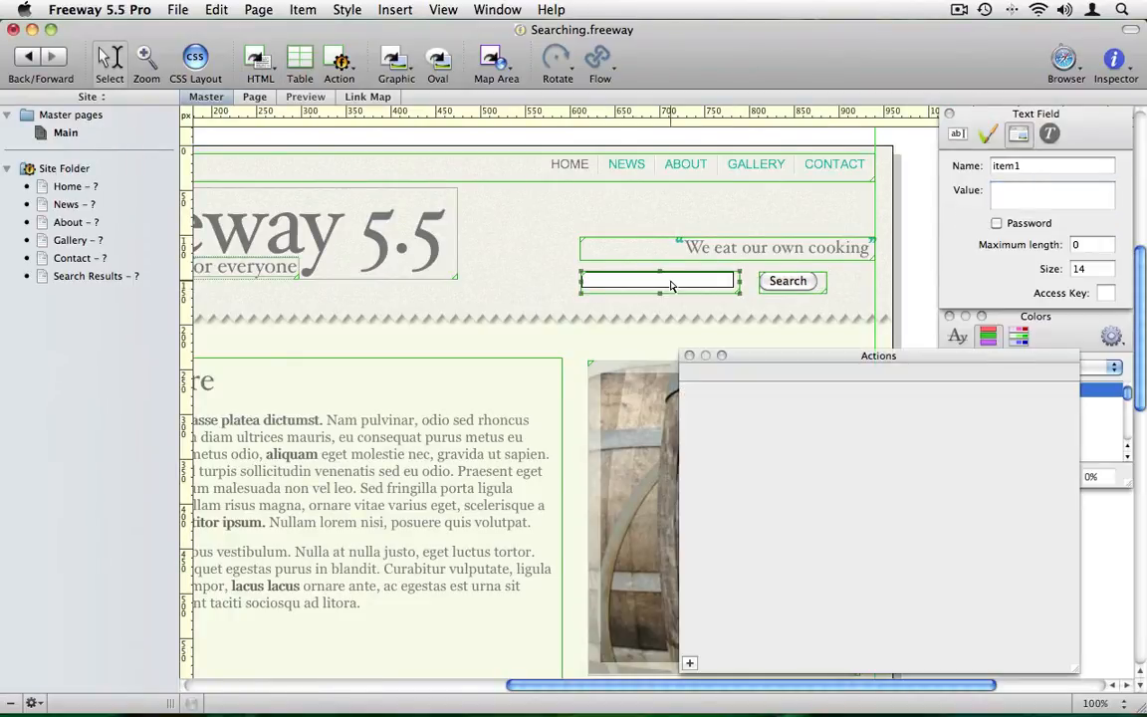
# Step: Apply the Simple Site Search item action to the search field and select the Site Folder
pyautogui.click(303, 9)
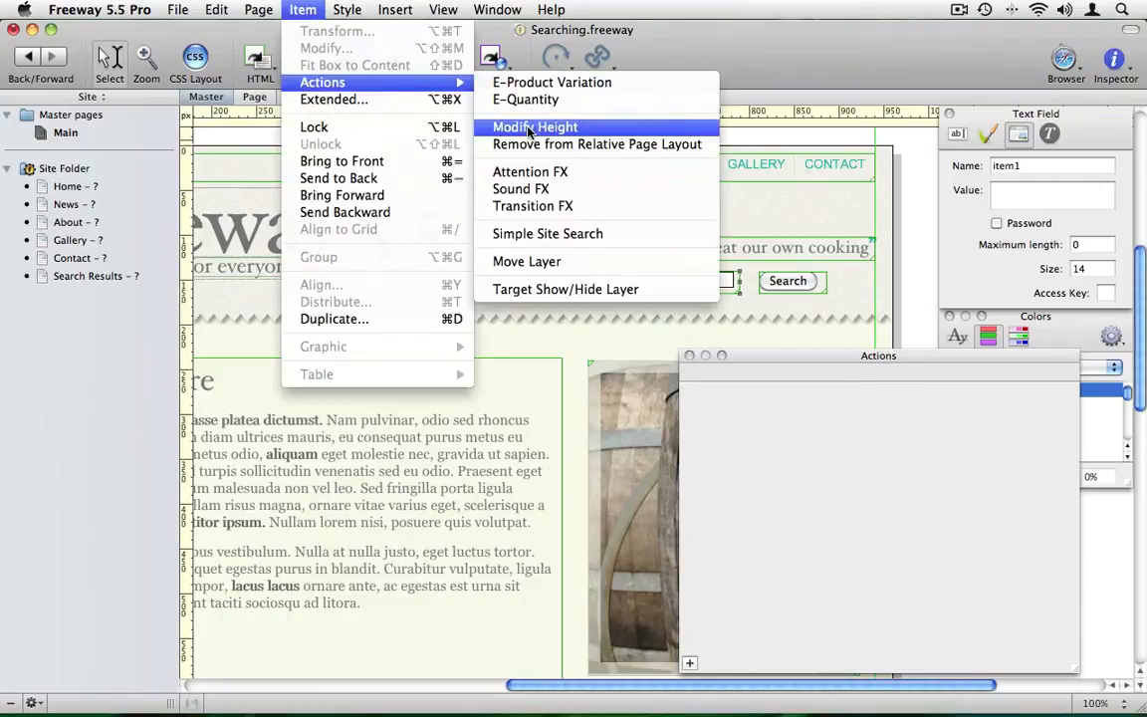
pyautogui.click(547, 234)
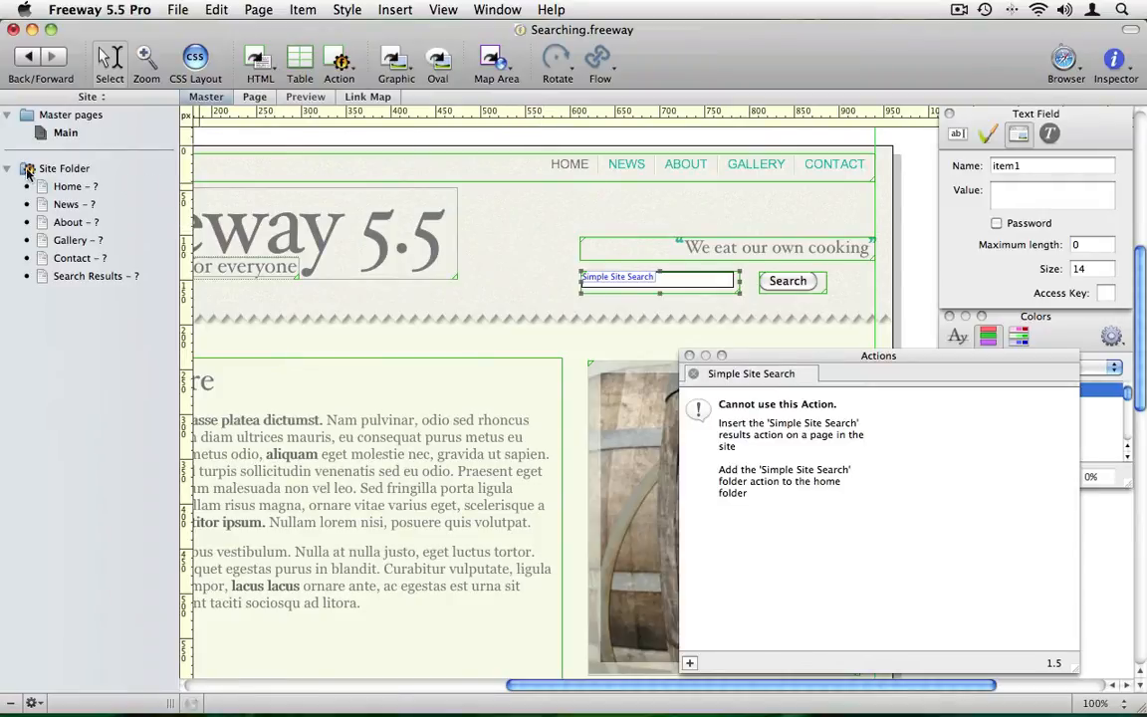
pyautogui.click(65, 167)
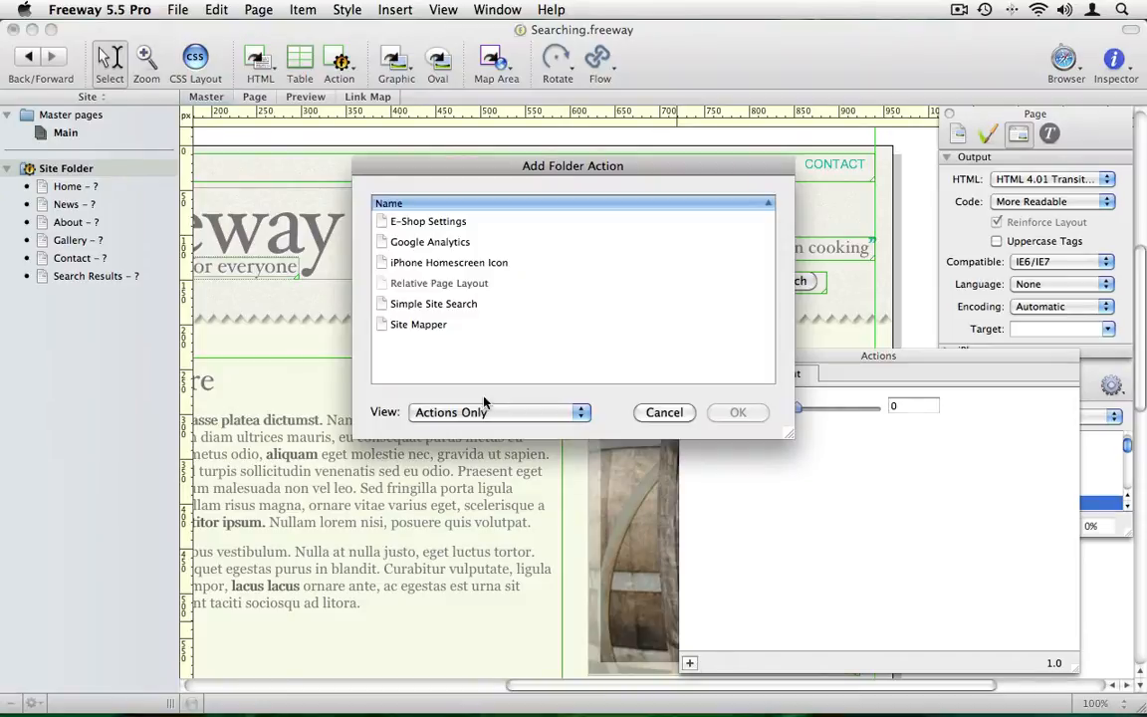
# Step: Add the Simple Site Search folder action to the site folder and open Search Results
pyautogui.click(434, 304)
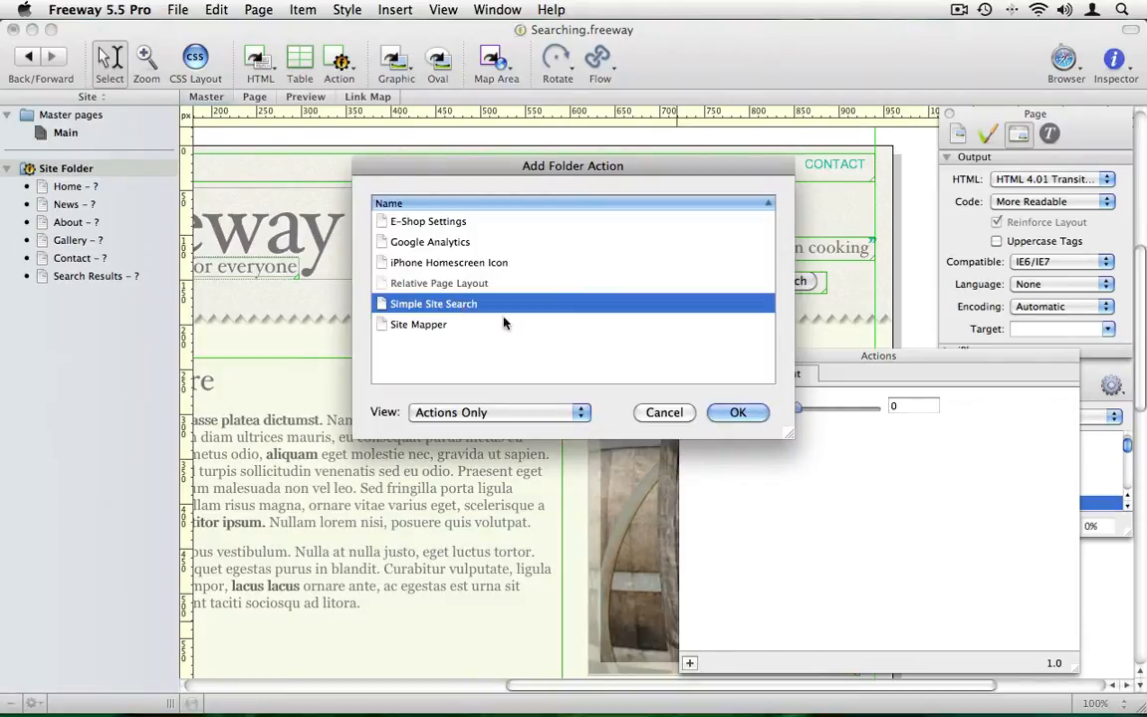
pyautogui.click(738, 412)
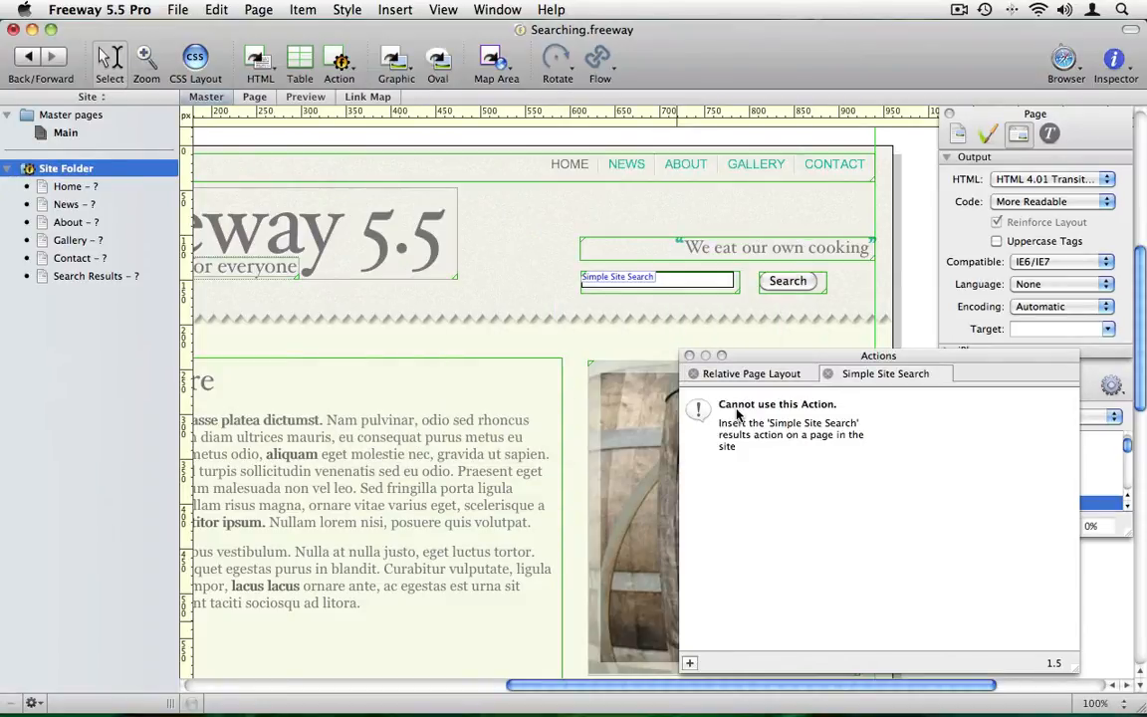
pyautogui.moveTo(483, 335)
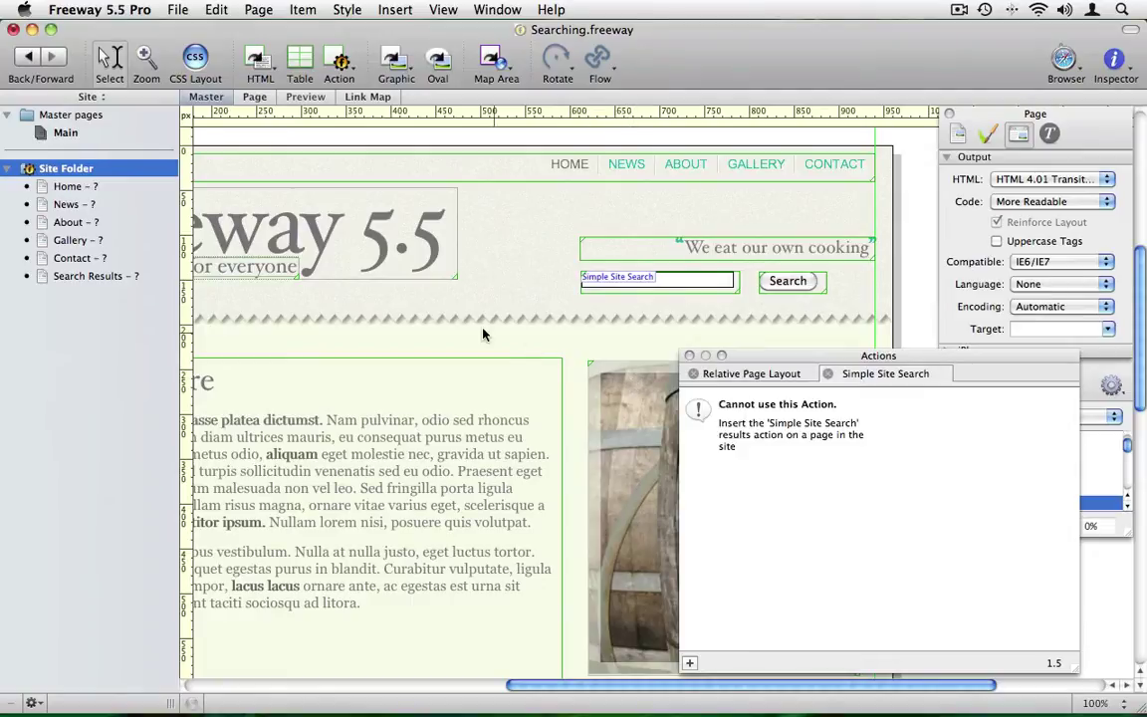
pyautogui.click(95, 276)
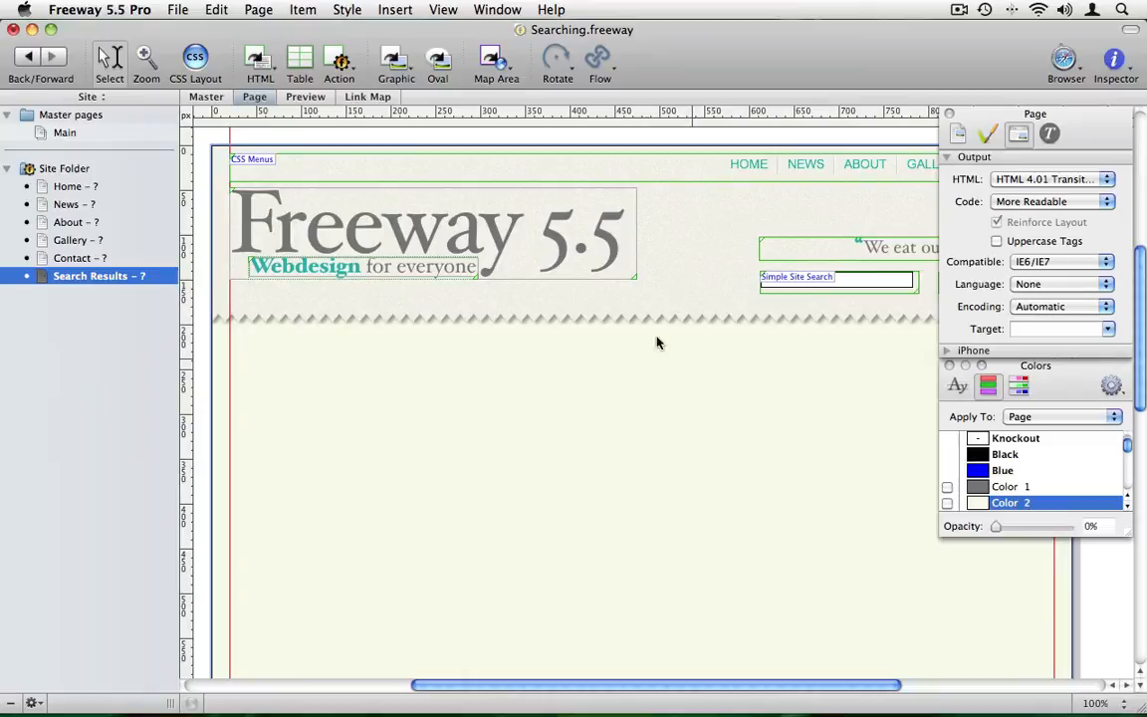
# Step: Add a Simple Site Search results action to Search Results, then preview Home in Safari
pyautogui.click(339, 61)
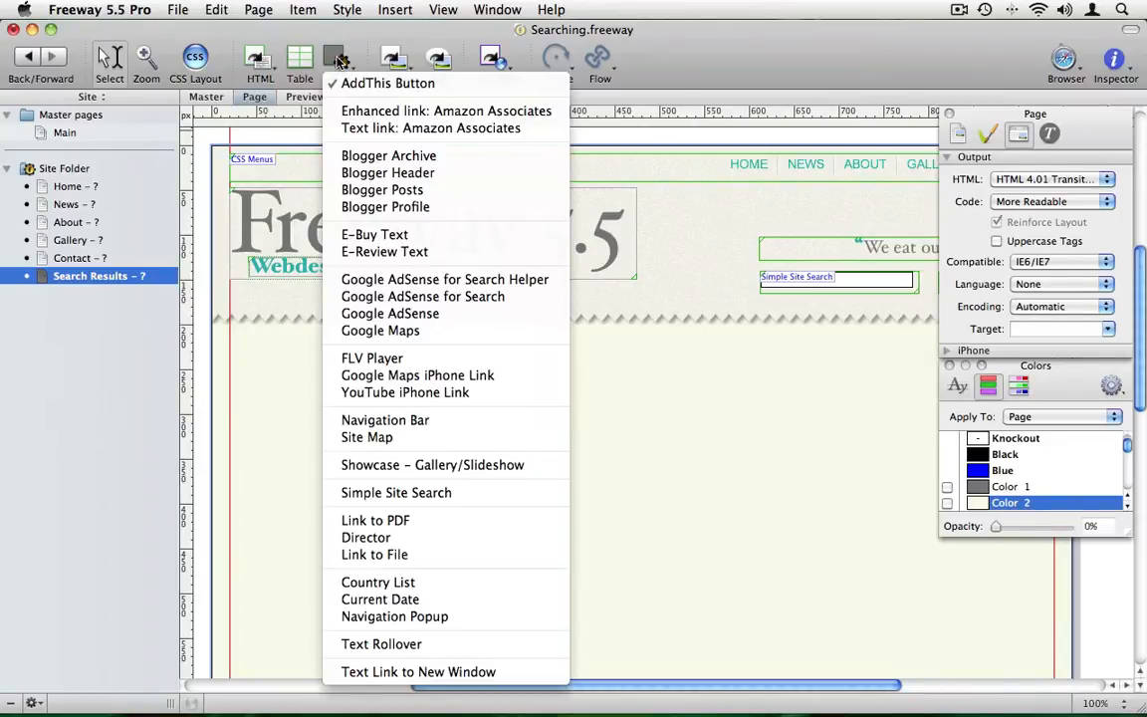
pyautogui.moveTo(367, 437)
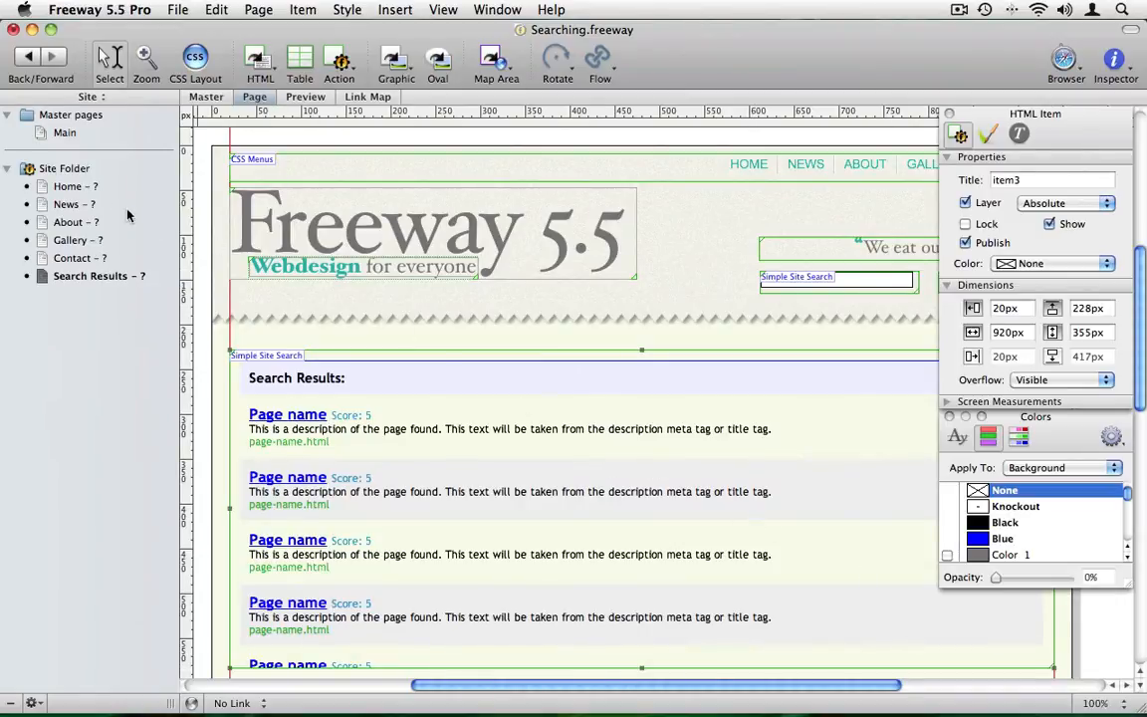
pyautogui.click(68, 186)
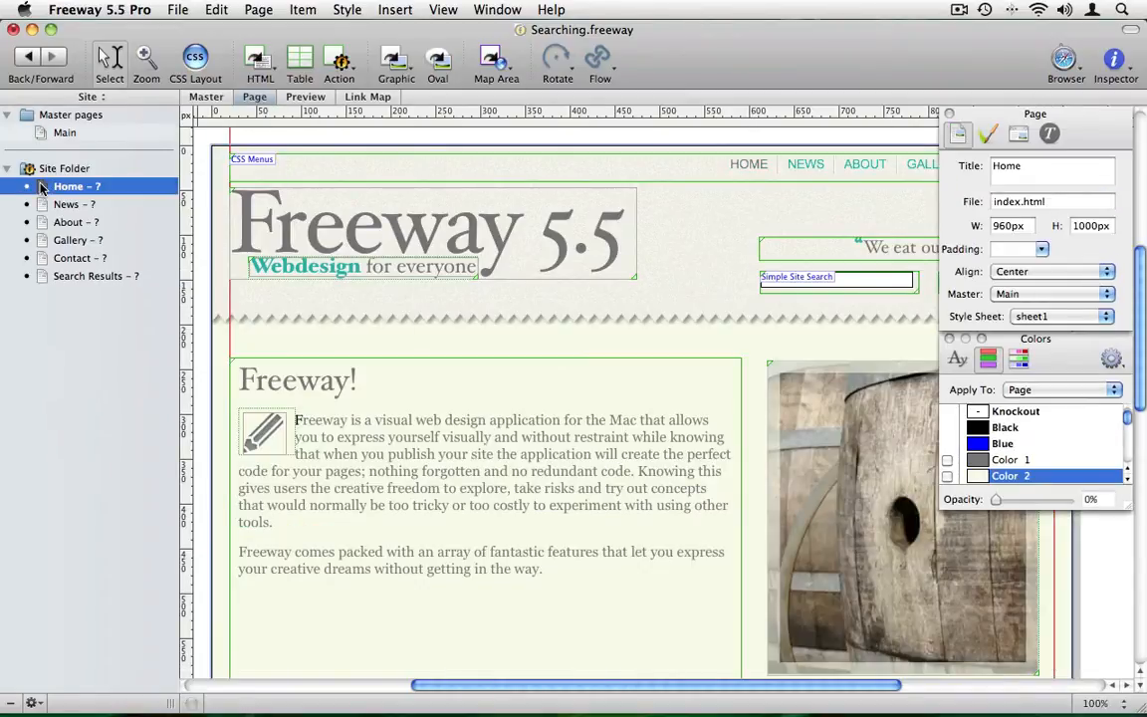
pyautogui.click(177, 9)
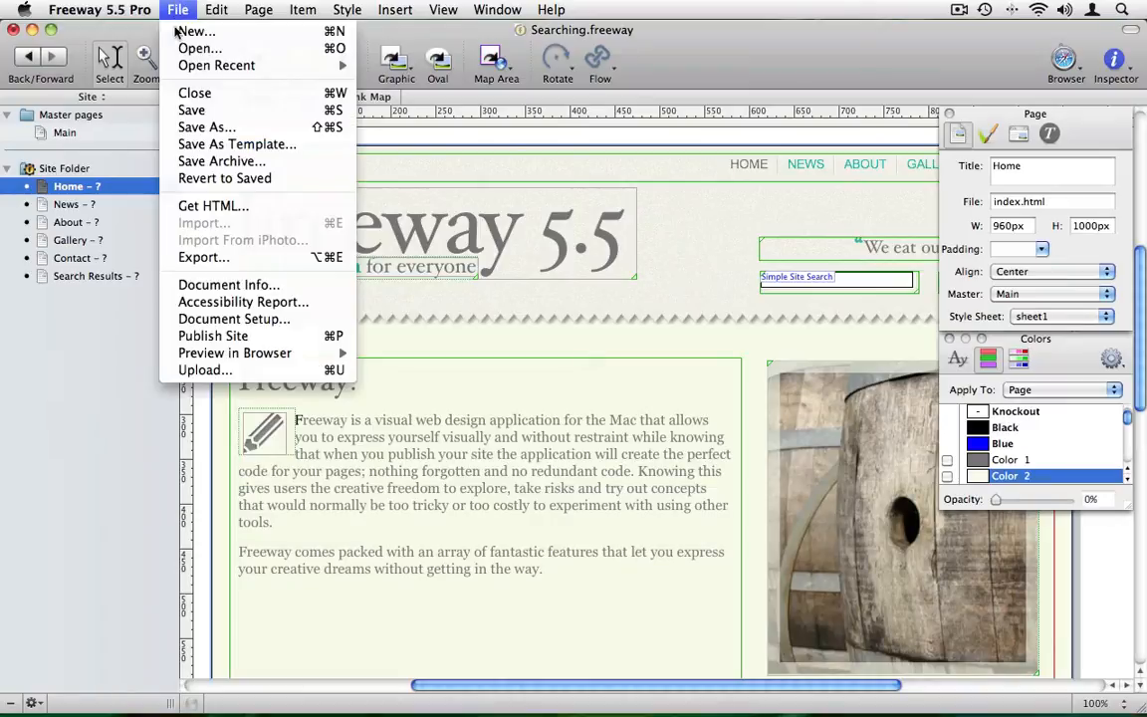
pyautogui.moveTo(235, 352)
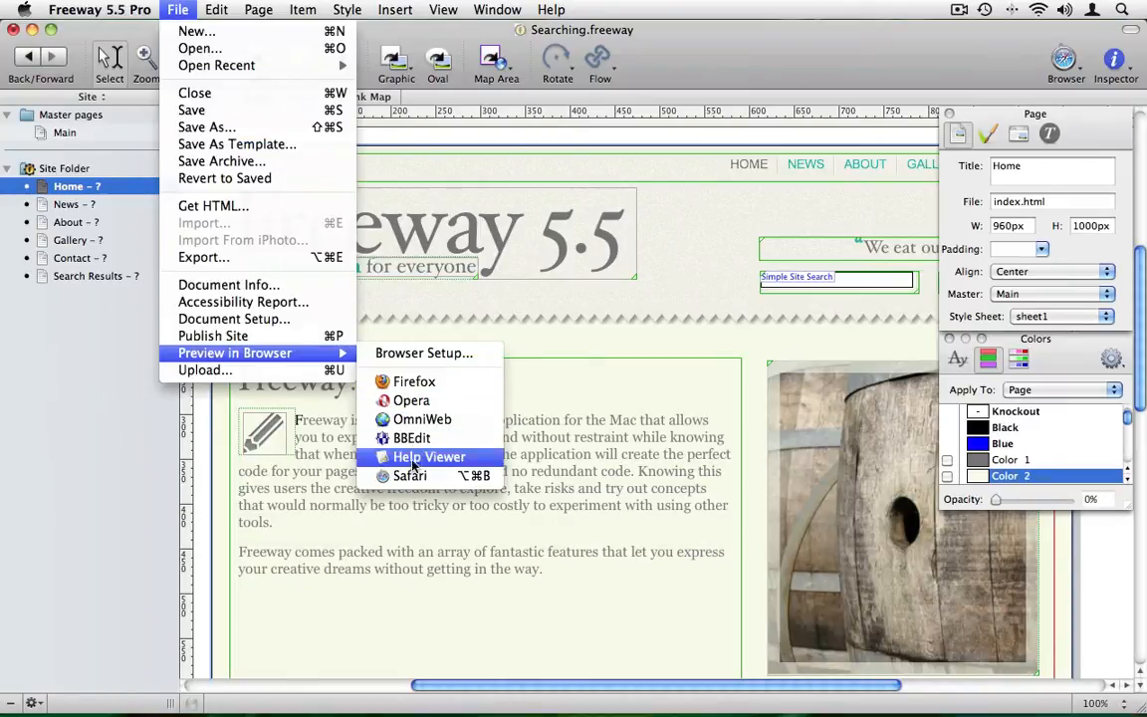
pyautogui.click(410, 475)
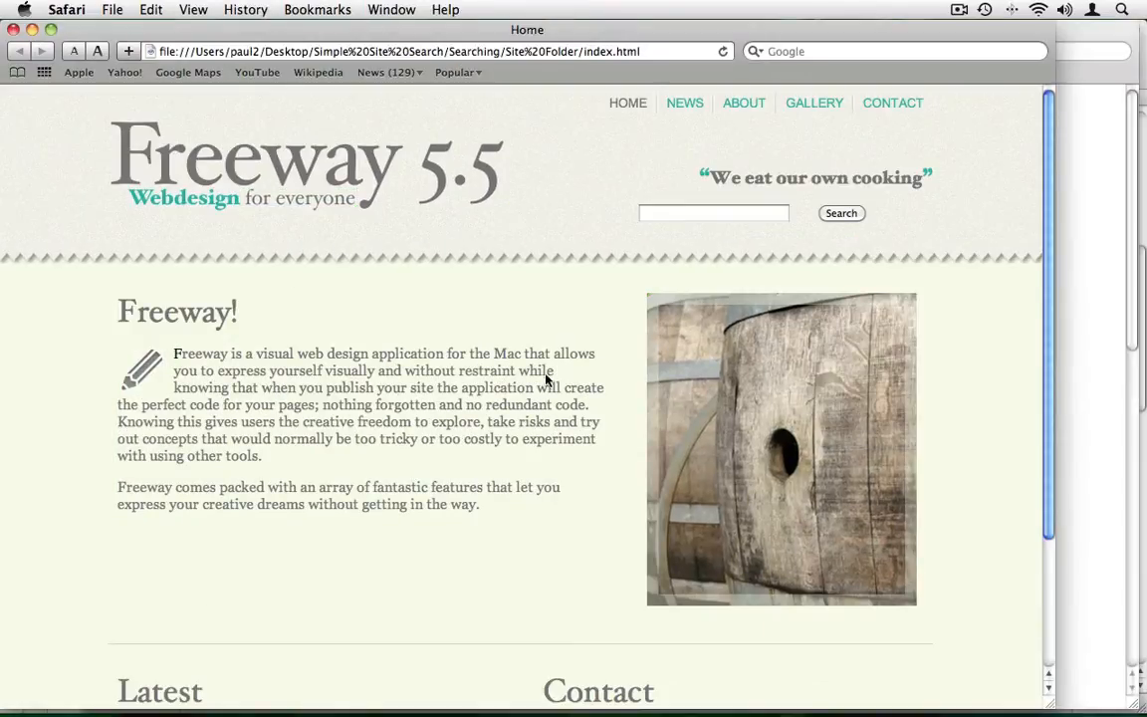
# Step: Search the previewed site for 'Freeway' and open the News page result
pyautogui.click(714, 212)
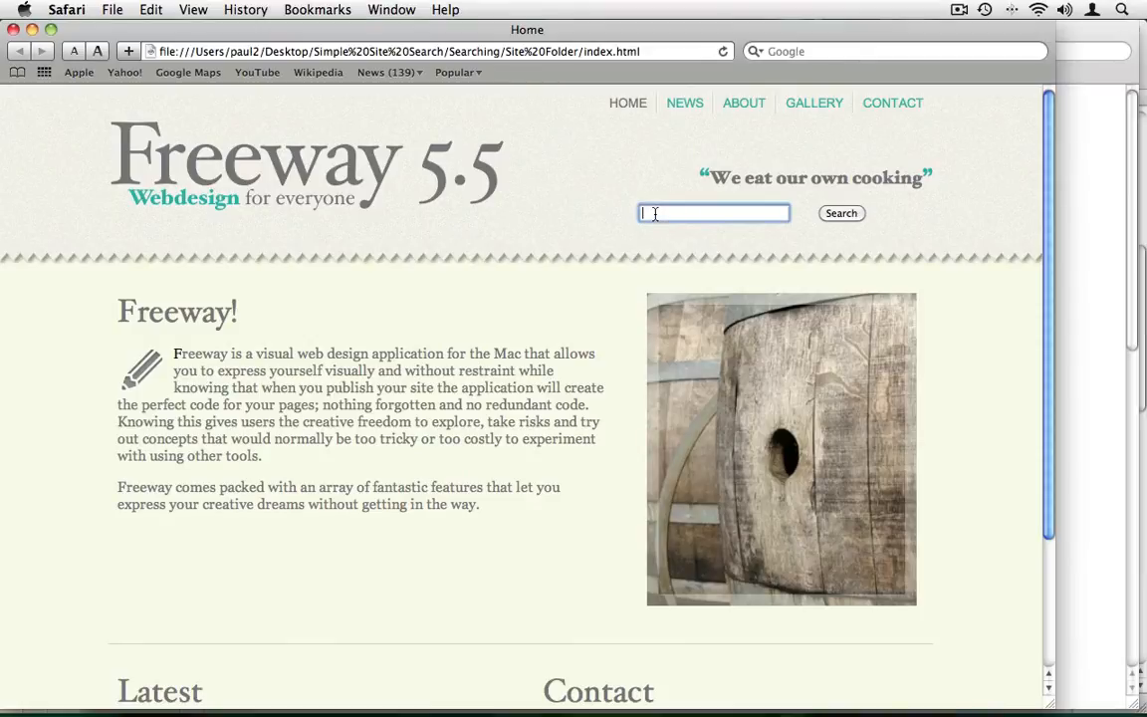
pyautogui.write('Freeway')
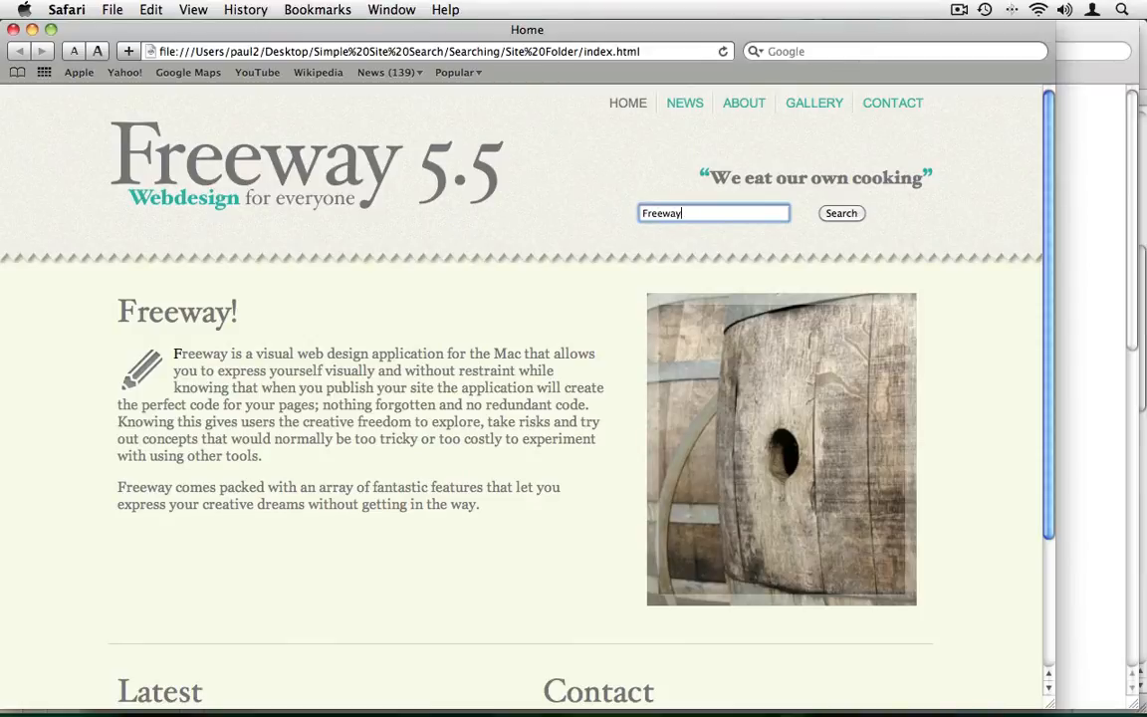
pyautogui.click(842, 212)
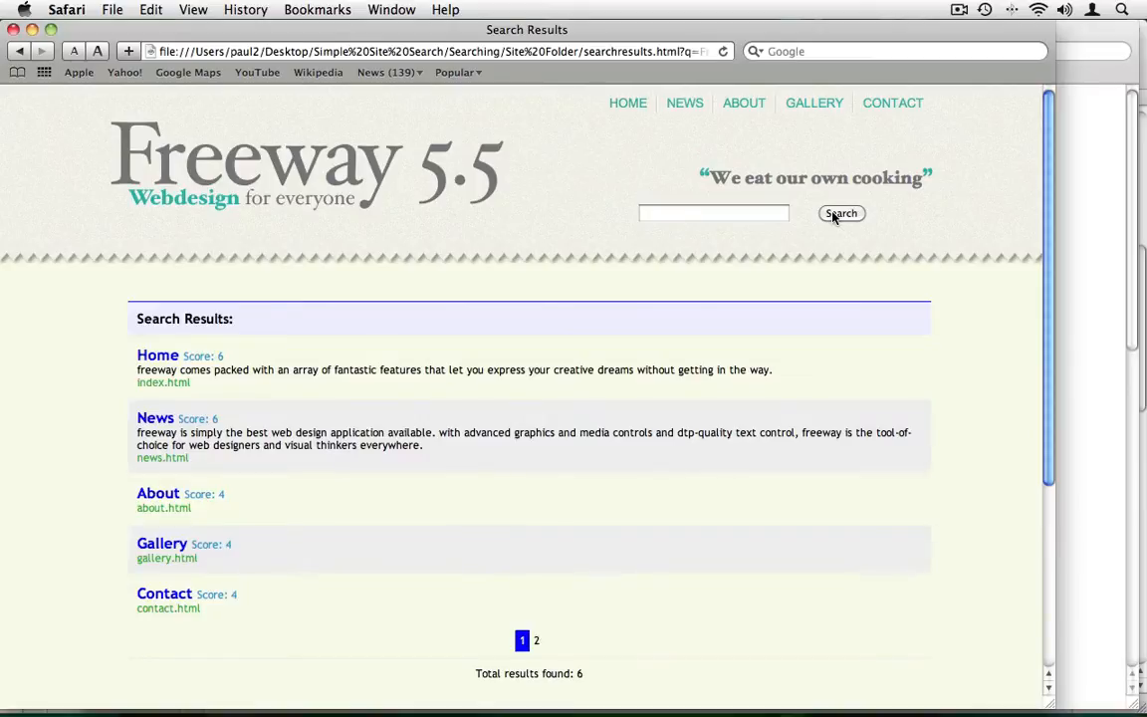
pyautogui.moveTo(602, 329)
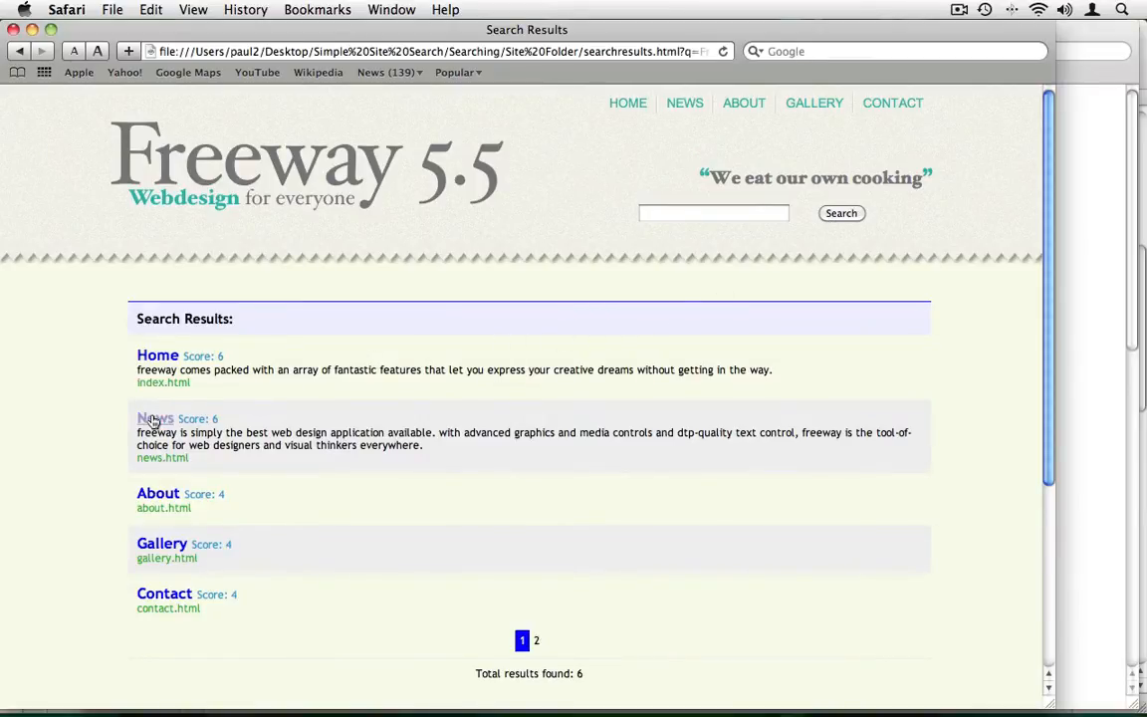
pyautogui.click(154, 418)
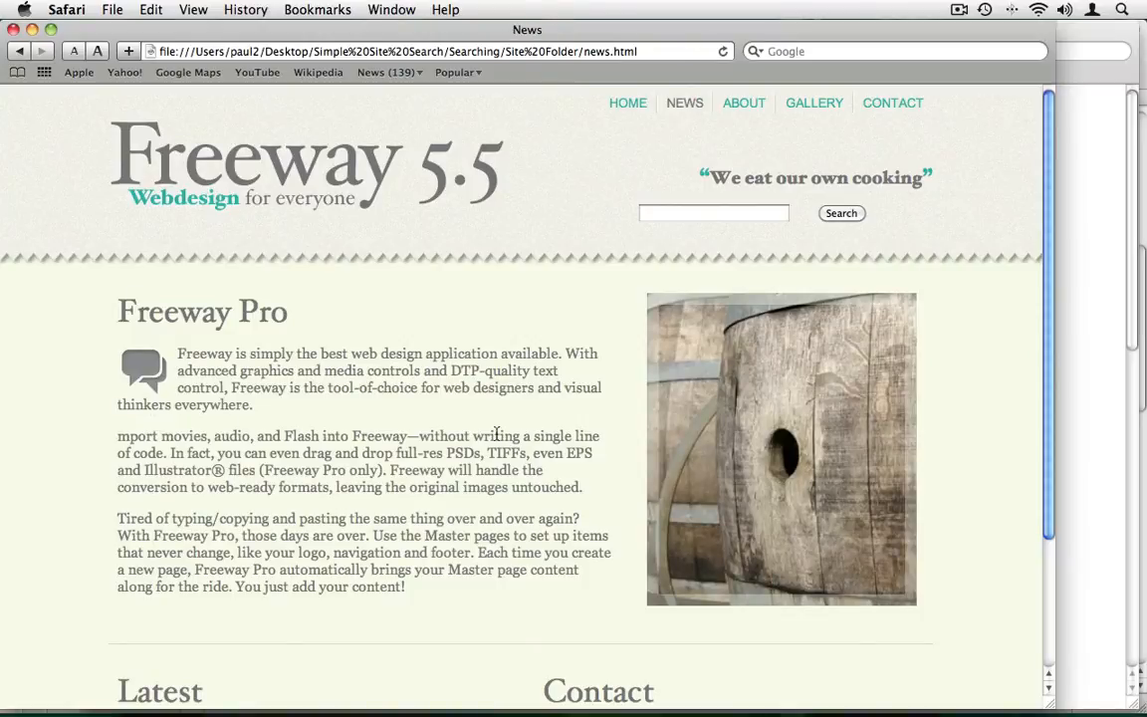
pyautogui.moveTo(995, 509)
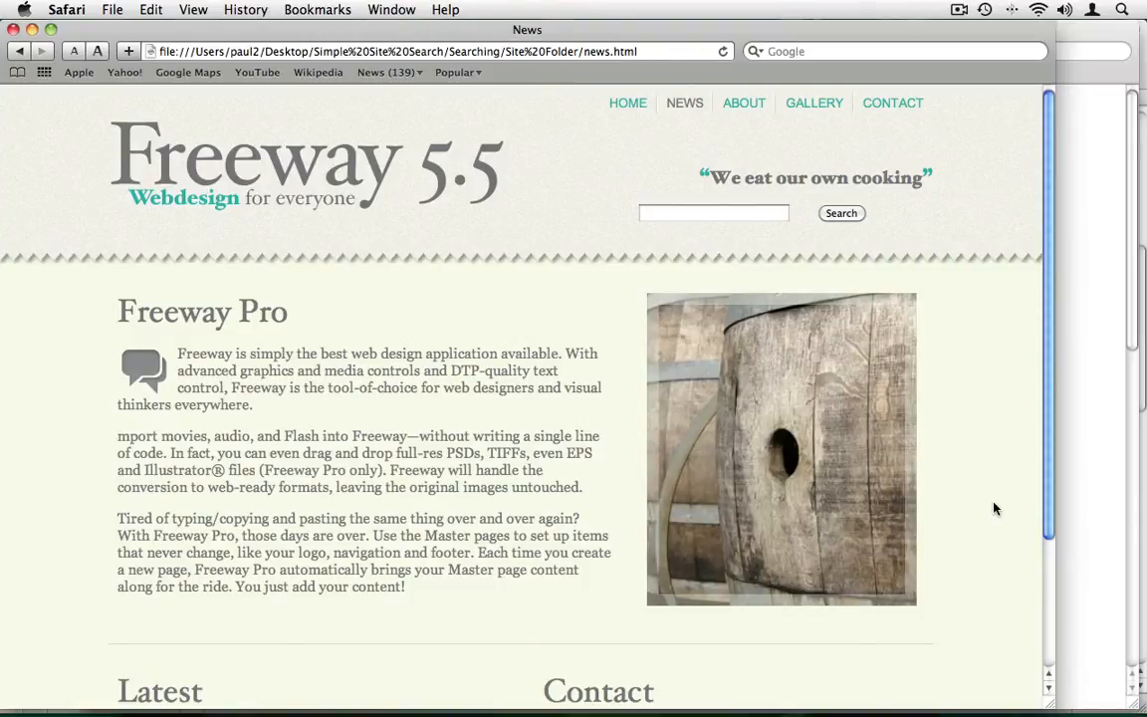